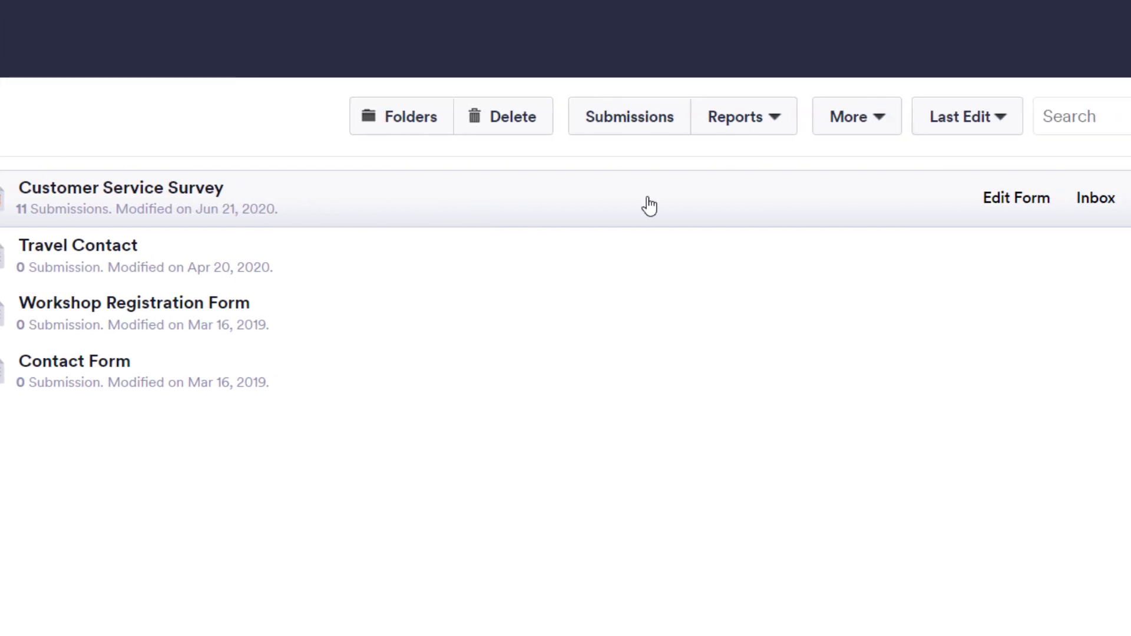
- Start a Compact Report named 'Survey Report' from the Customer Service Survey form via More > Open in Reports
{"action": "left_click", "coordinate": [1068, 197]}
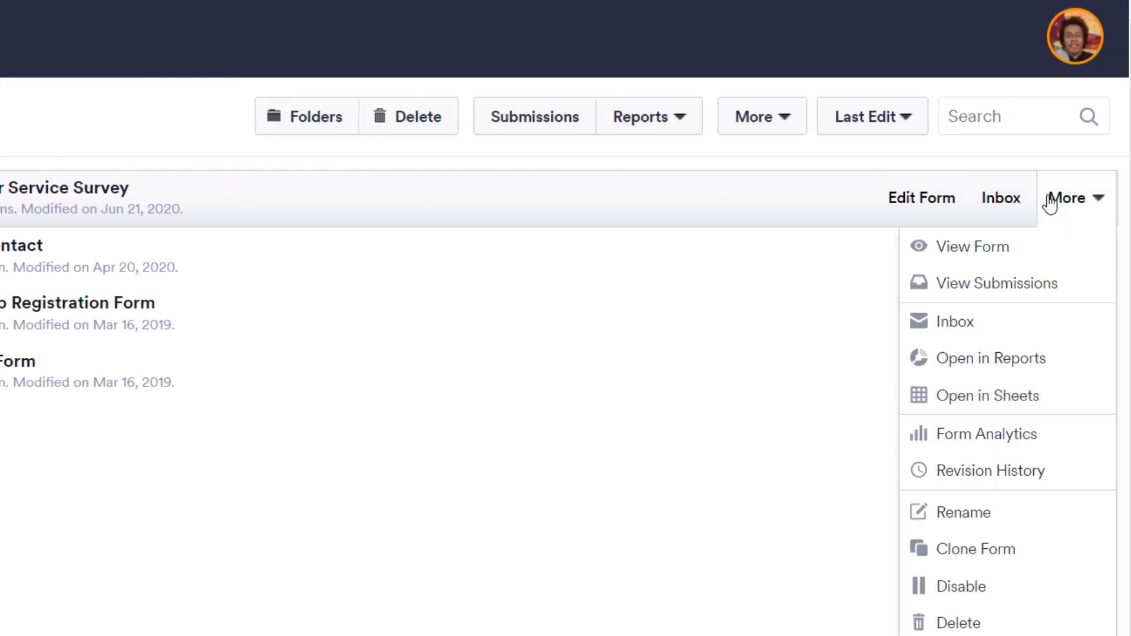
{"action": "left_click", "coordinate": [989, 358]}
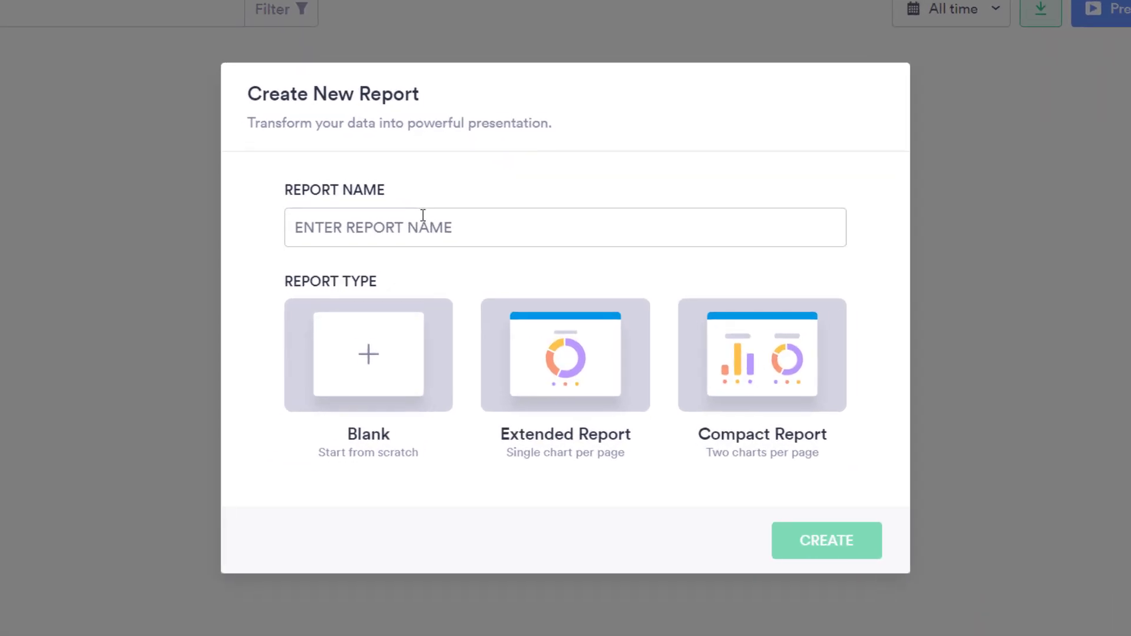
{"action": "type", "text": "Survey Report"}
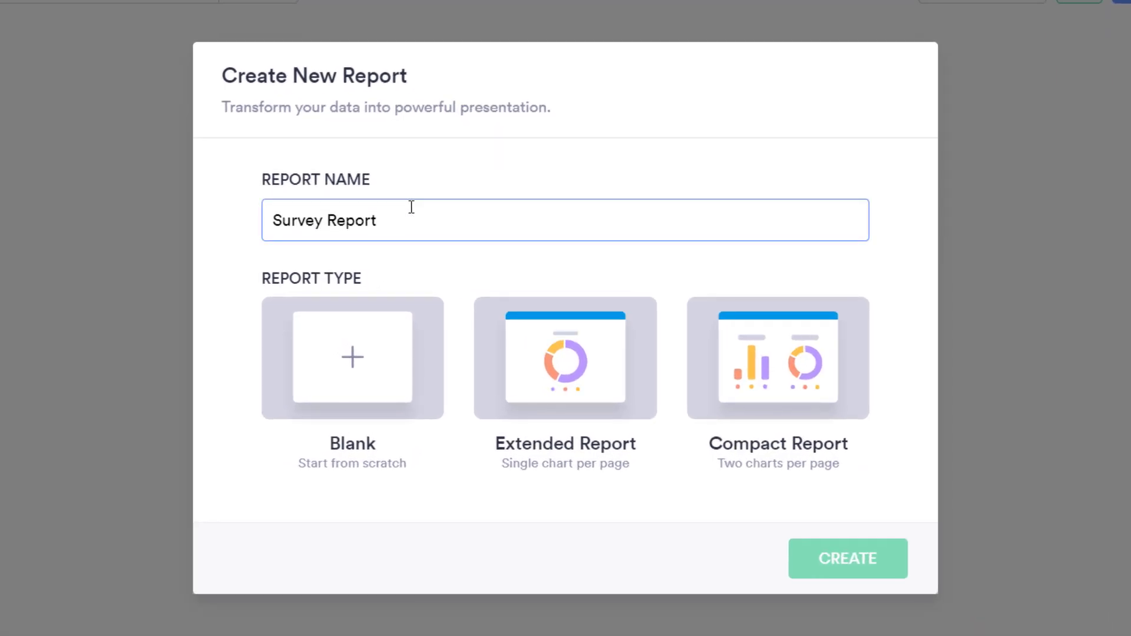
{"action": "left_click", "coordinate": [777, 358]}
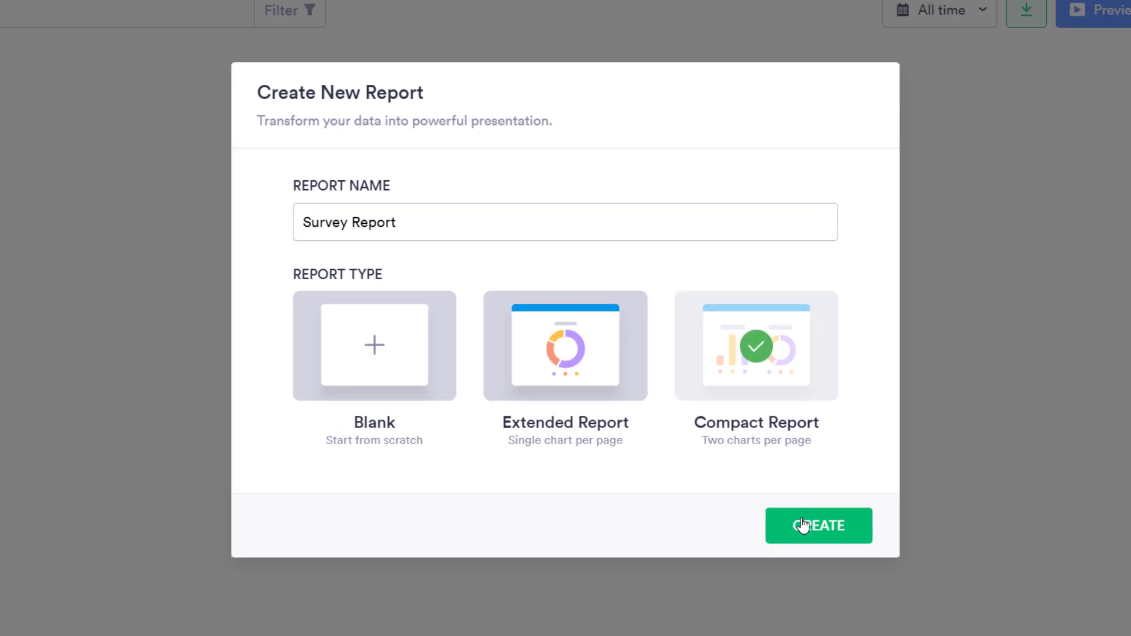
{"action": "left_click", "coordinate": [819, 526]}
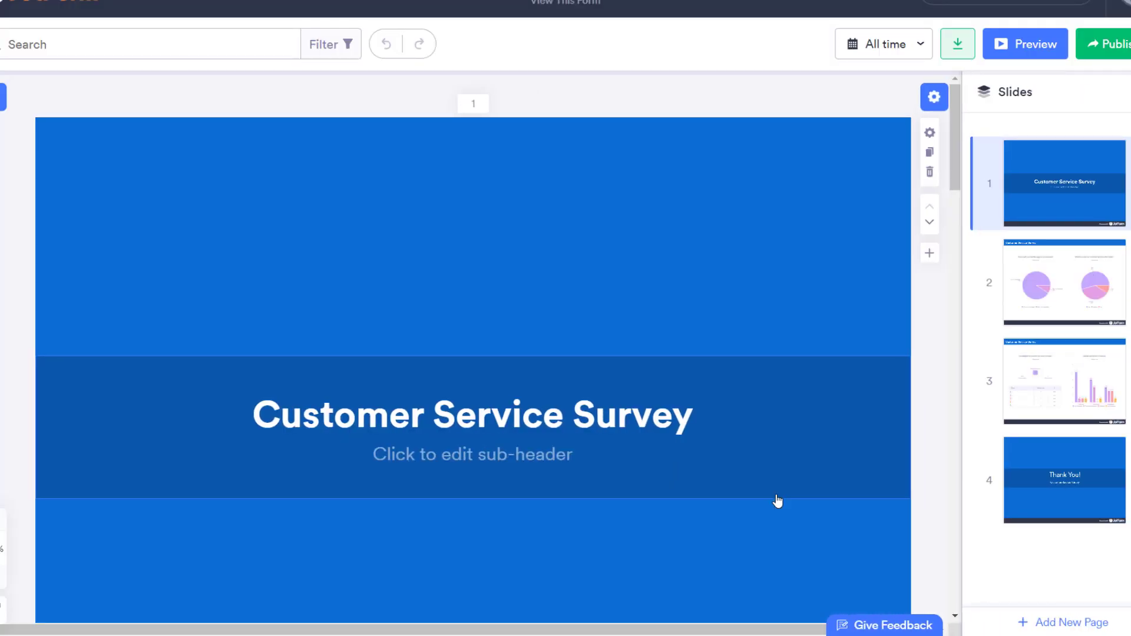
- Go to slide 2 and bring the support-rating and future-use pie charts into view
{"action": "left_click", "coordinate": [1025, 44]}
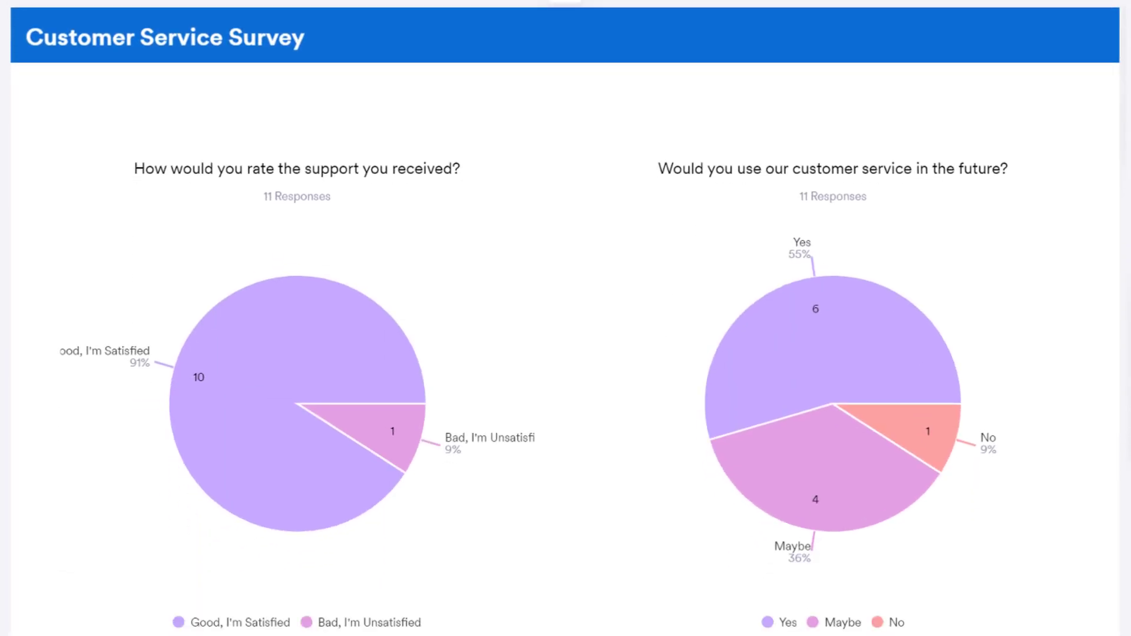
{"action": "scroll", "scroll_direction": "down", "scroll_amount": 3}
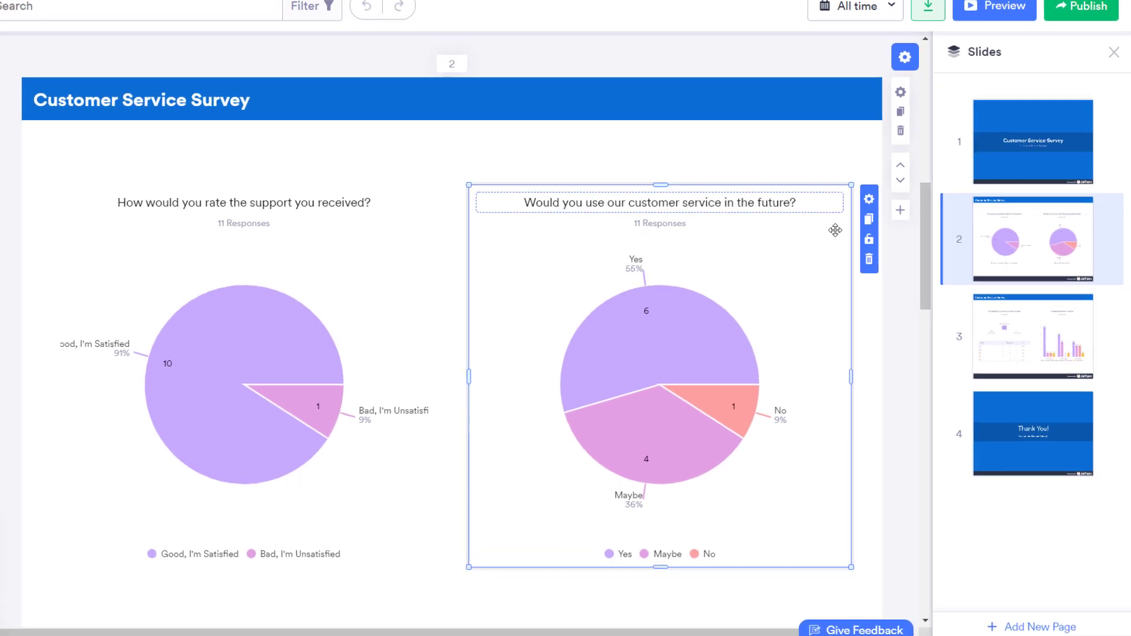
- Make the future-use chart a horizontal Bar Chart with Legend on and Table Grid off after trying each chart type
{"action": "left_click", "coordinate": [869, 197]}
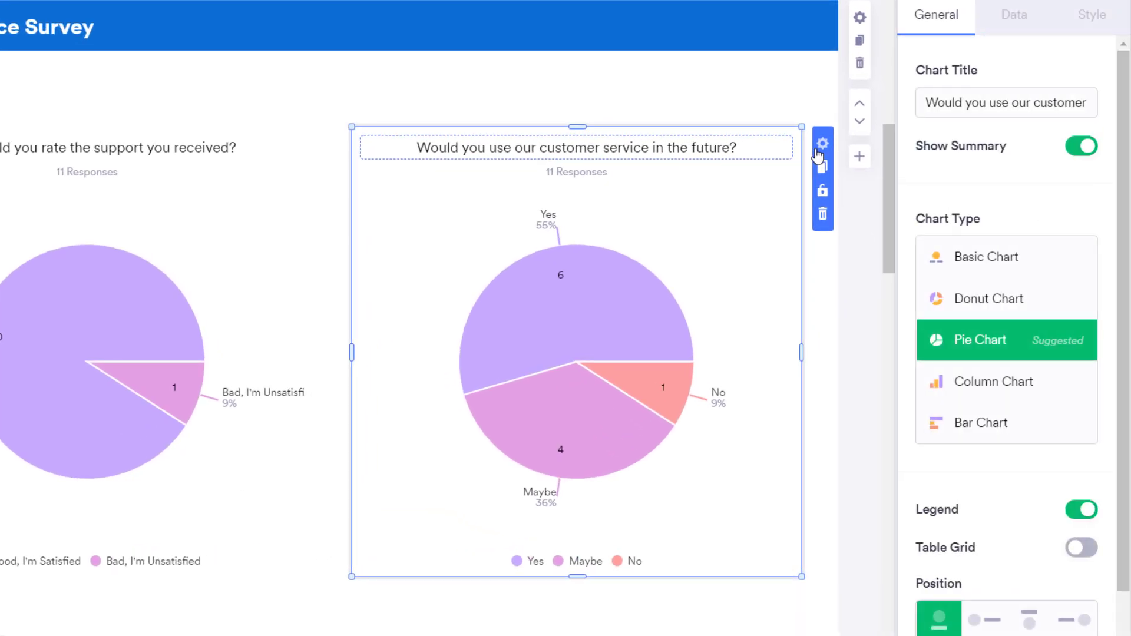
{"action": "left_click", "coordinate": [1079, 146]}
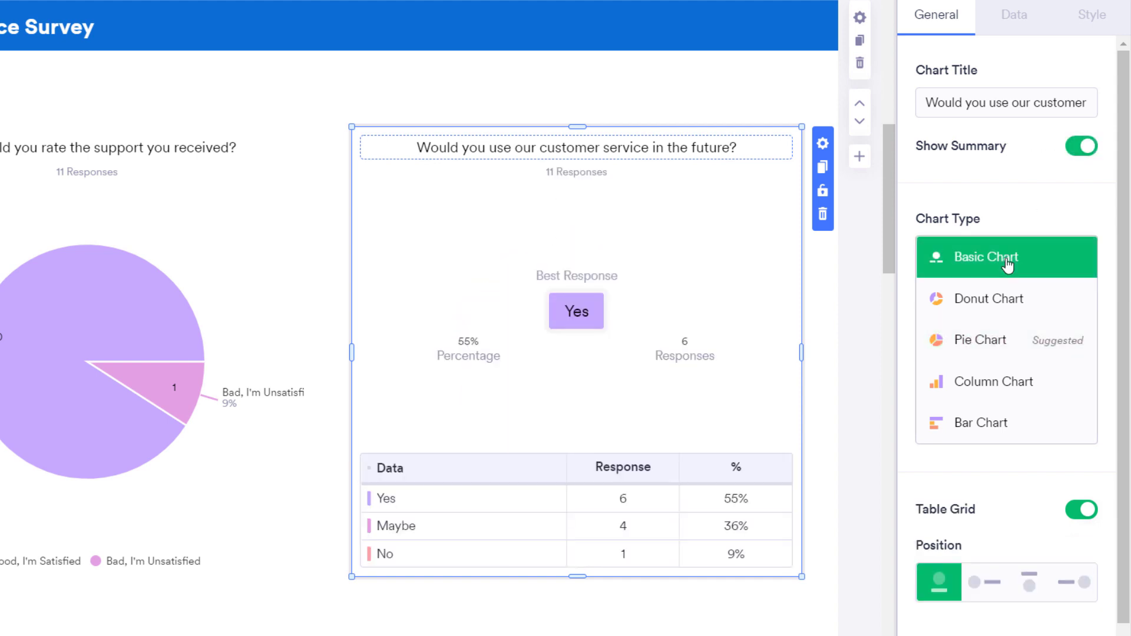
{"action": "left_click", "coordinate": [988, 299]}
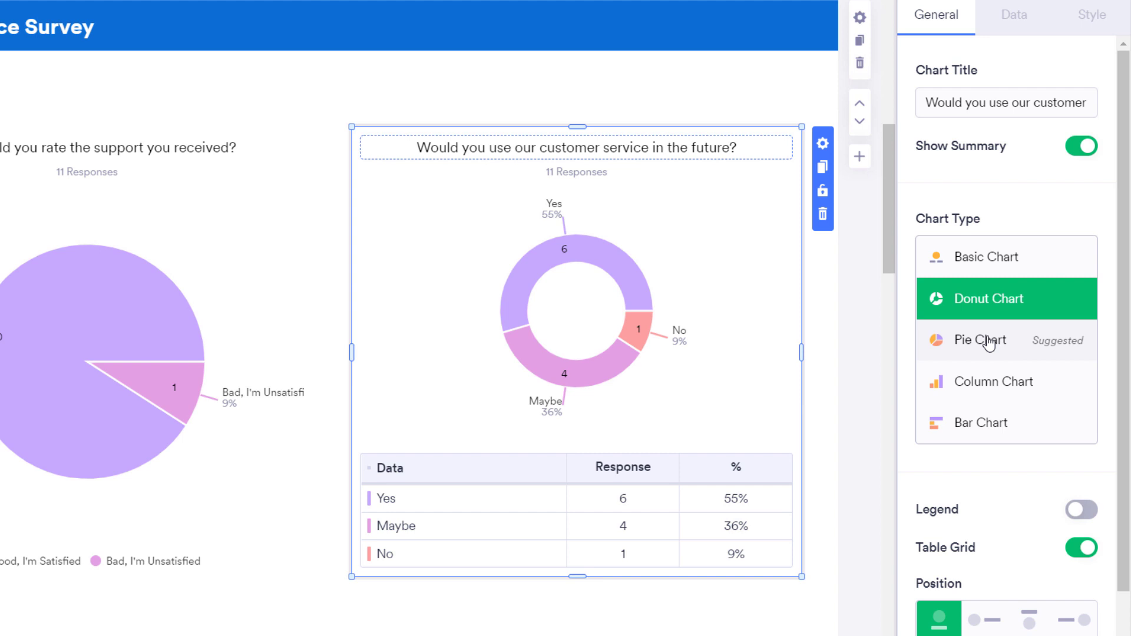
{"action": "left_click", "coordinate": [994, 382]}
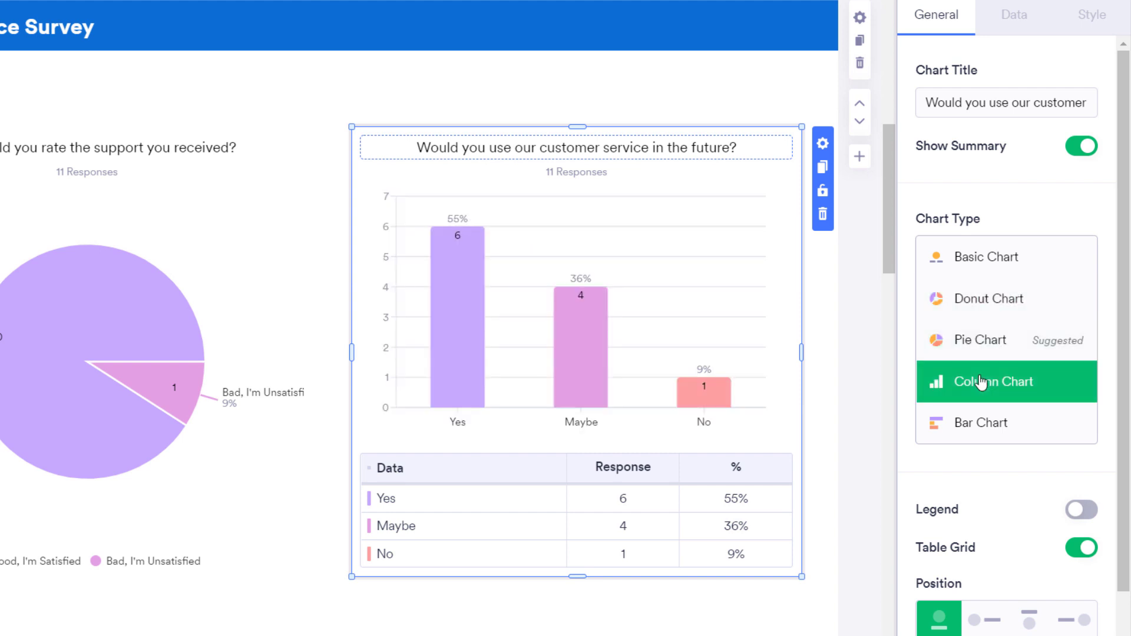
{"action": "left_click", "coordinate": [980, 423]}
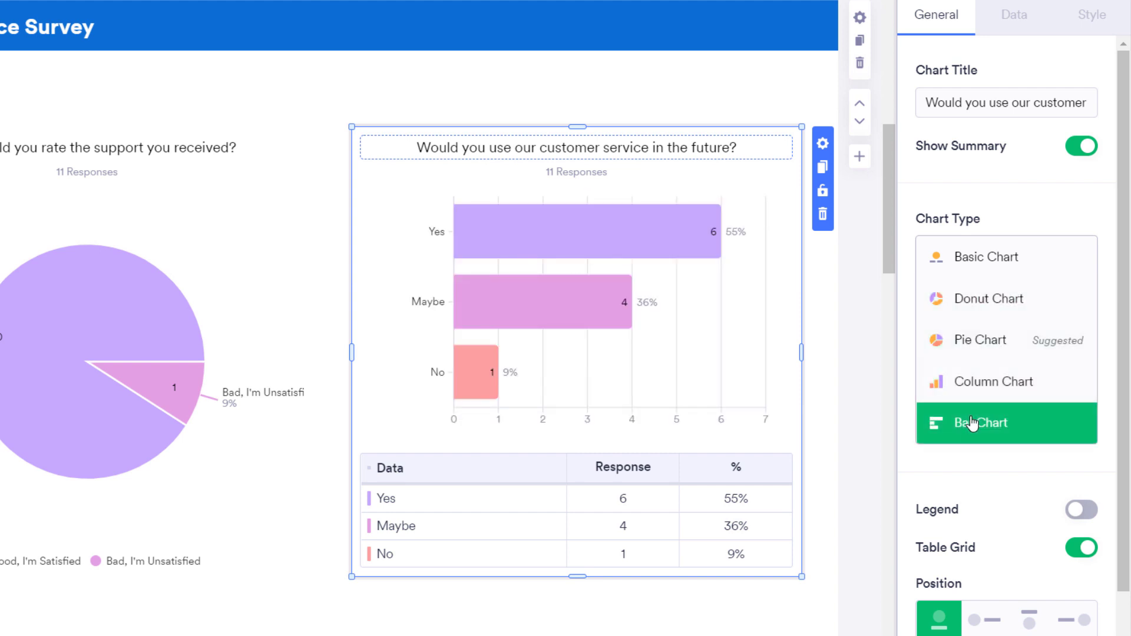
{"action": "left_click", "coordinate": [1082, 548]}
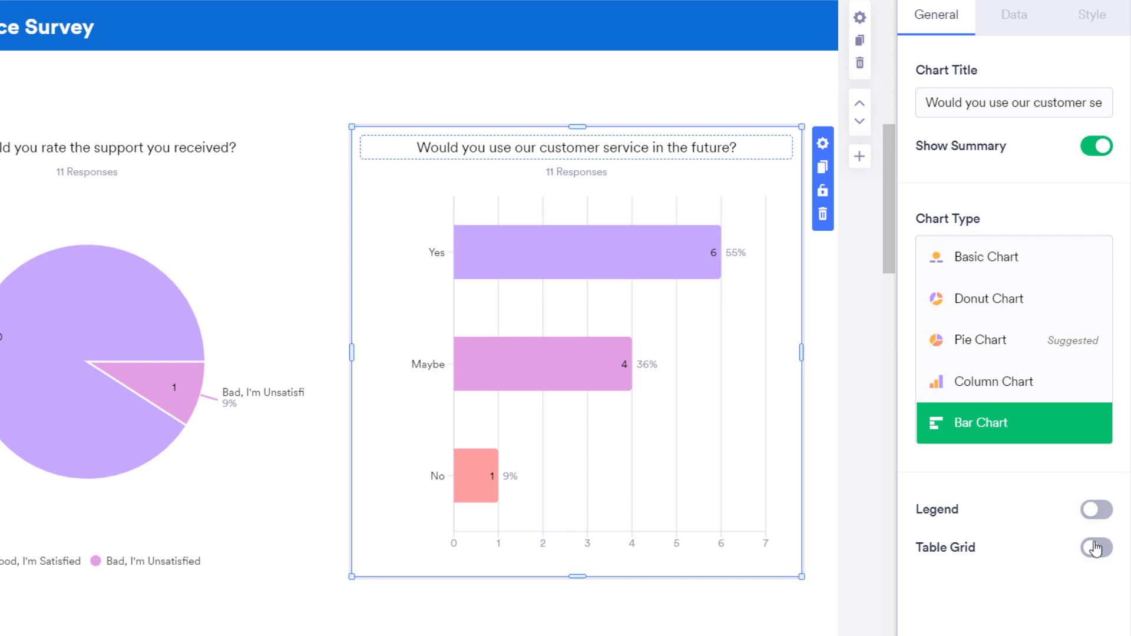
{"action": "left_click", "coordinate": [1093, 509]}
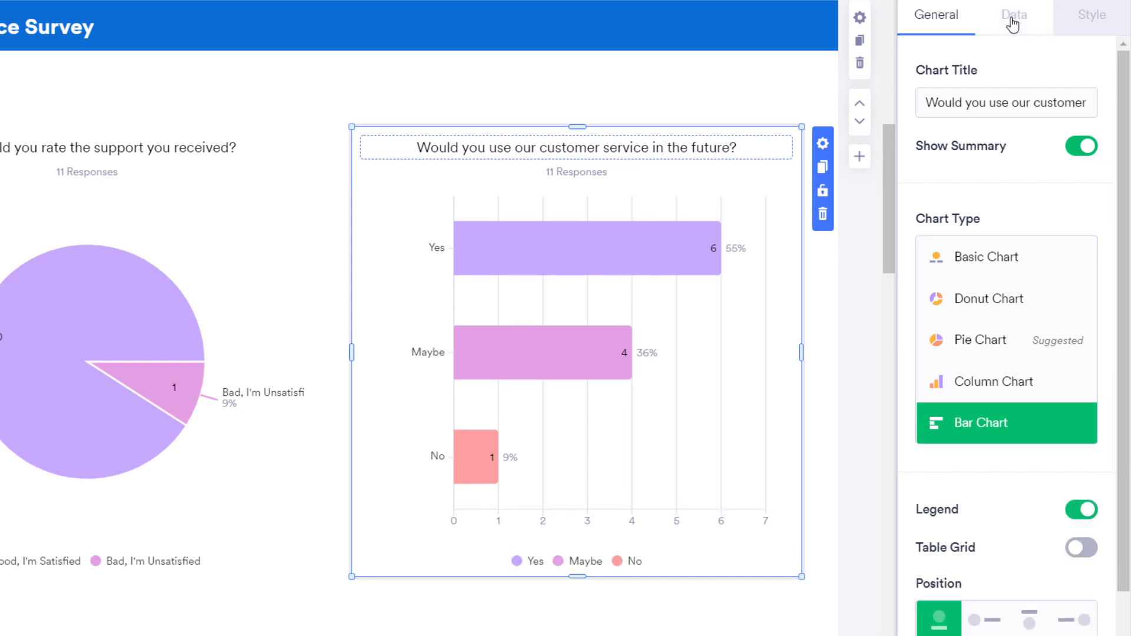
- Apply the green Color Palette to the future-use bar chart from the Data options and review the Style options
{"action": "left_click", "coordinate": [1013, 15]}
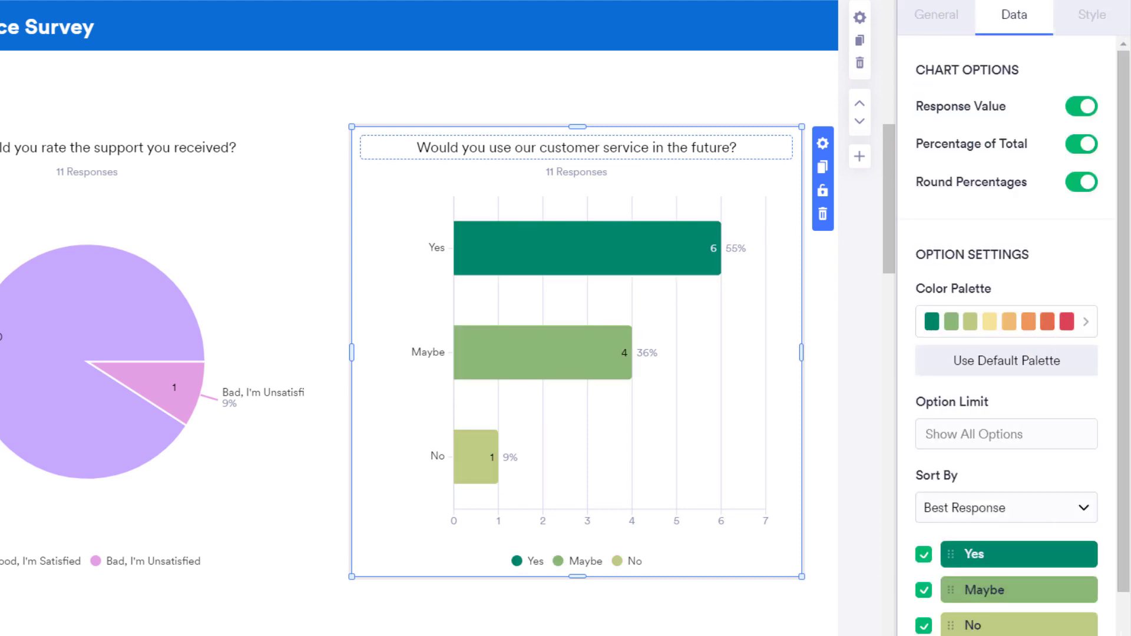
{"action": "scroll", "scroll_direction": "down", "scroll_amount": 3}
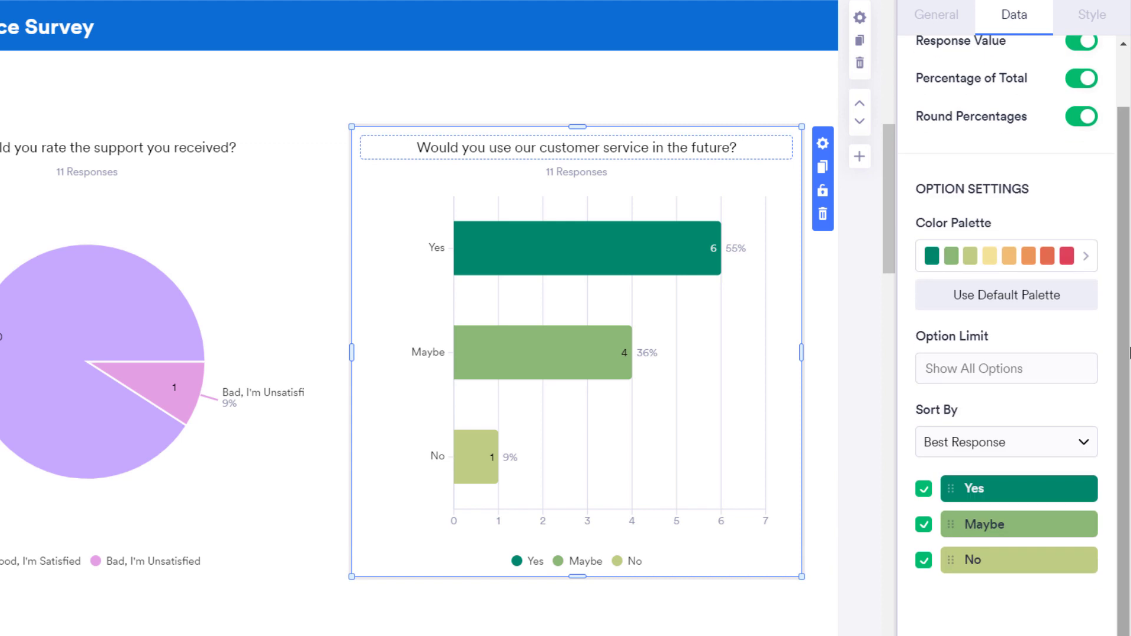
{"action": "left_click", "coordinate": [1086, 14]}
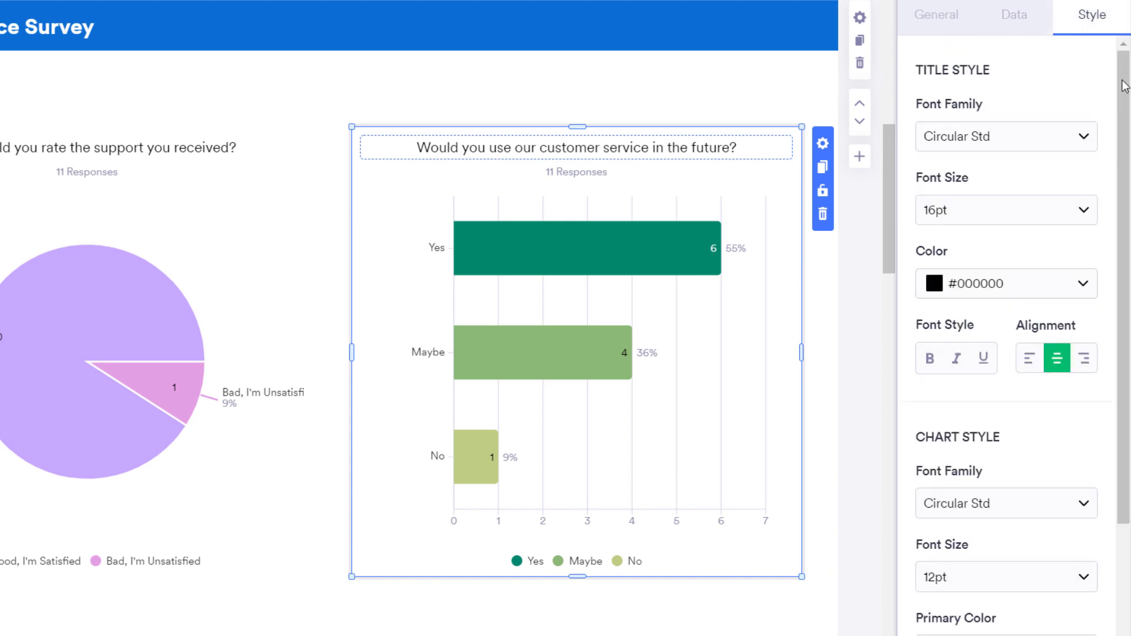
{"action": "scroll", "scroll_direction": "down", "scroll_amount": 3}
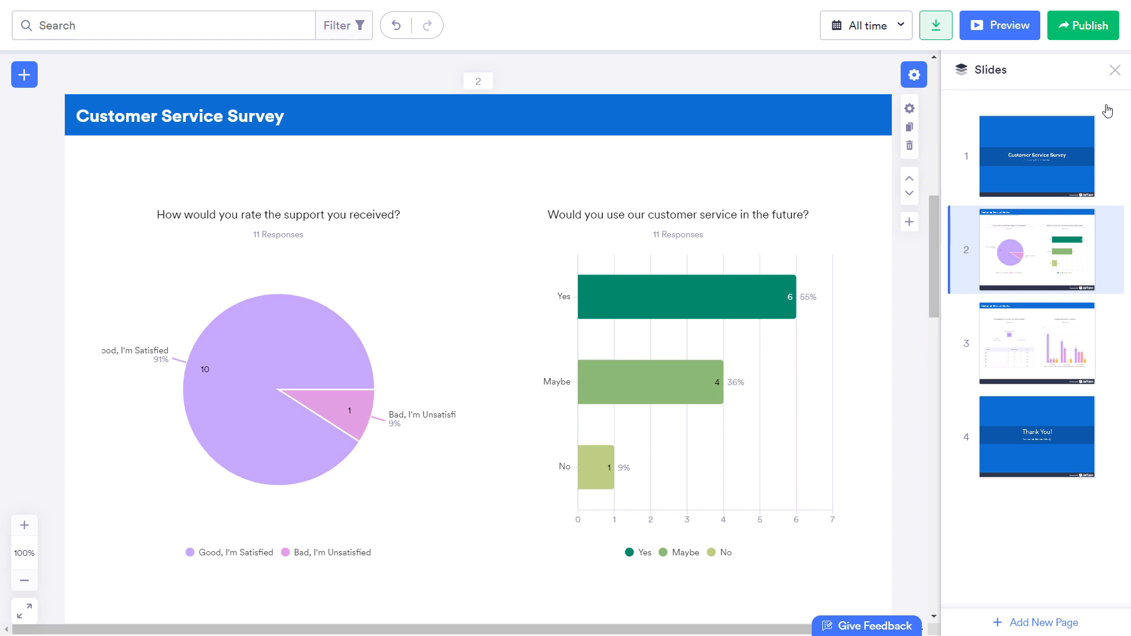
- Add a fifth page with the 'Overall satisfaction of service' column chart and launch the Preview
{"action": "left_click", "coordinate": [1037, 342]}
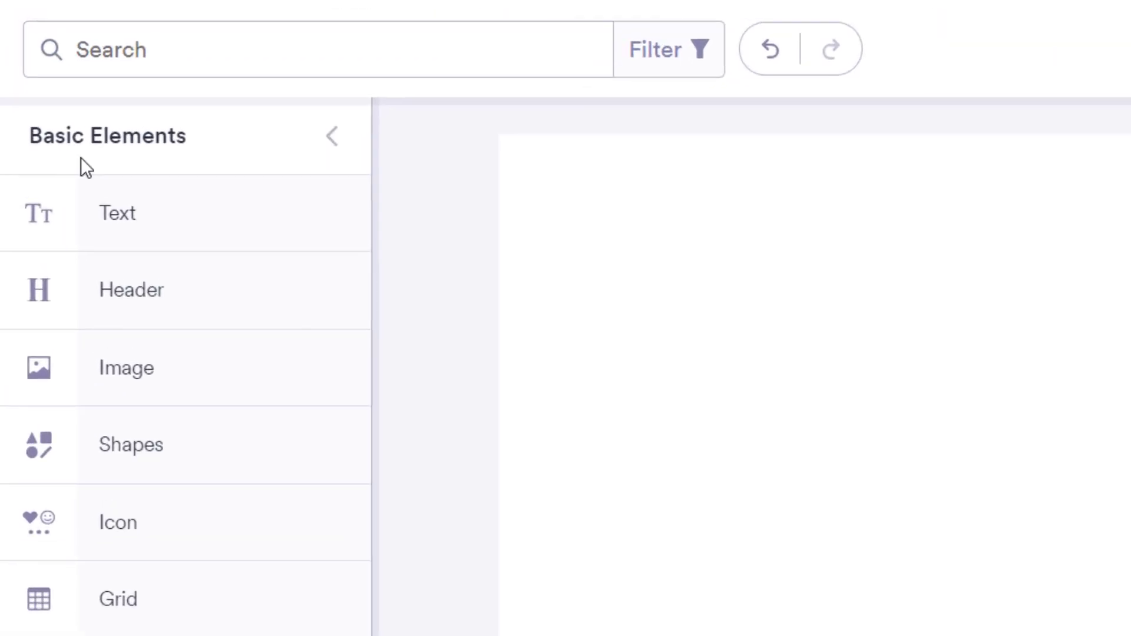
{"action": "scroll", "scroll_direction": "down", "scroll_amount": 3}
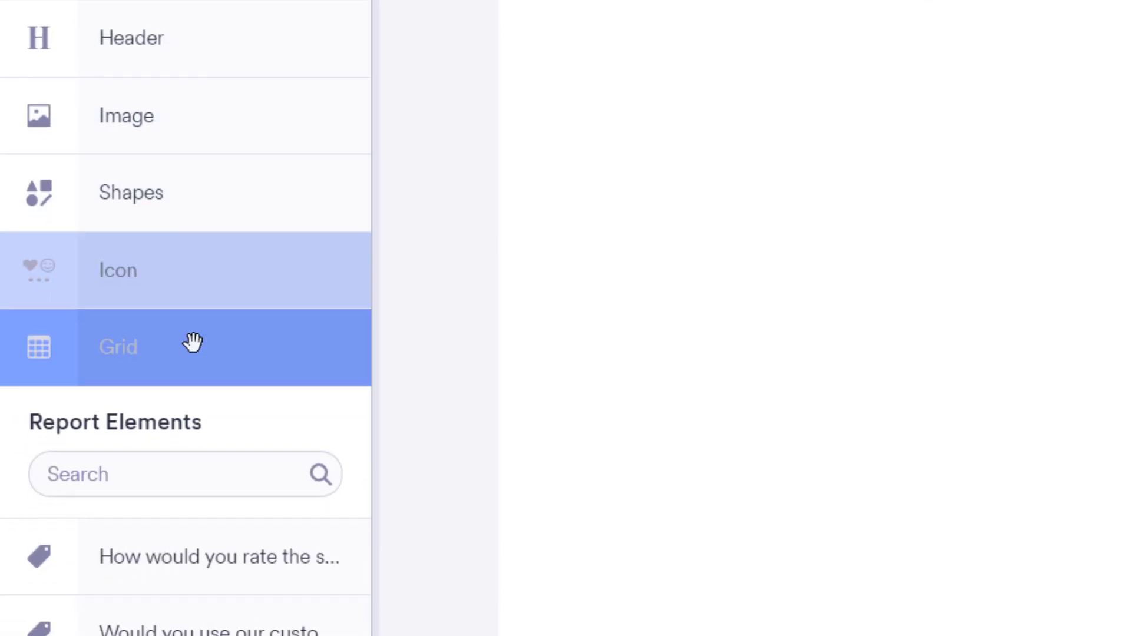
{"action": "scroll", "scroll_direction": "down", "scroll_amount": 3}
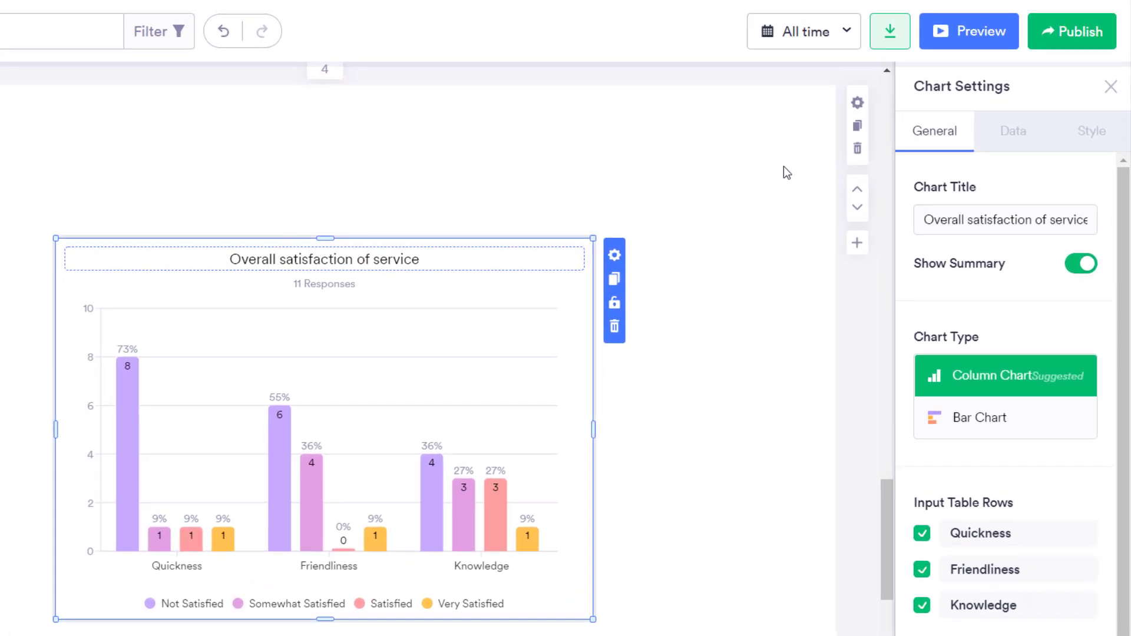
{"action": "left_click", "coordinate": [969, 31]}
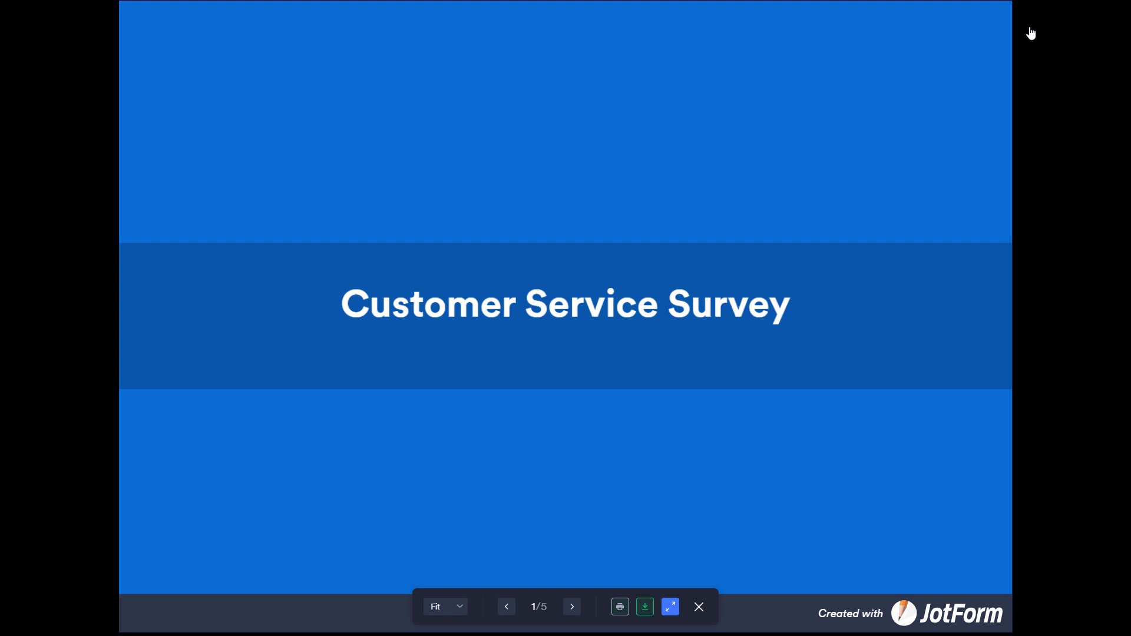
{"action": "mouse_move", "coordinate": [586, 580]}
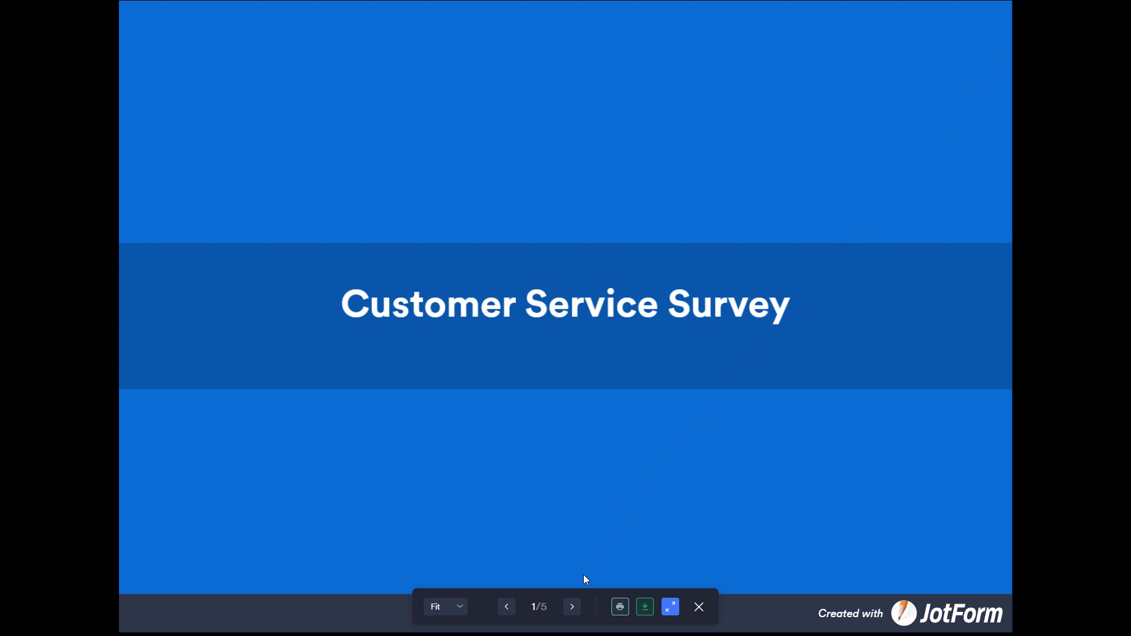
- Advance through the slides to the final Thank You slide and close the preview
{"action": "left_click", "coordinate": [572, 606]}
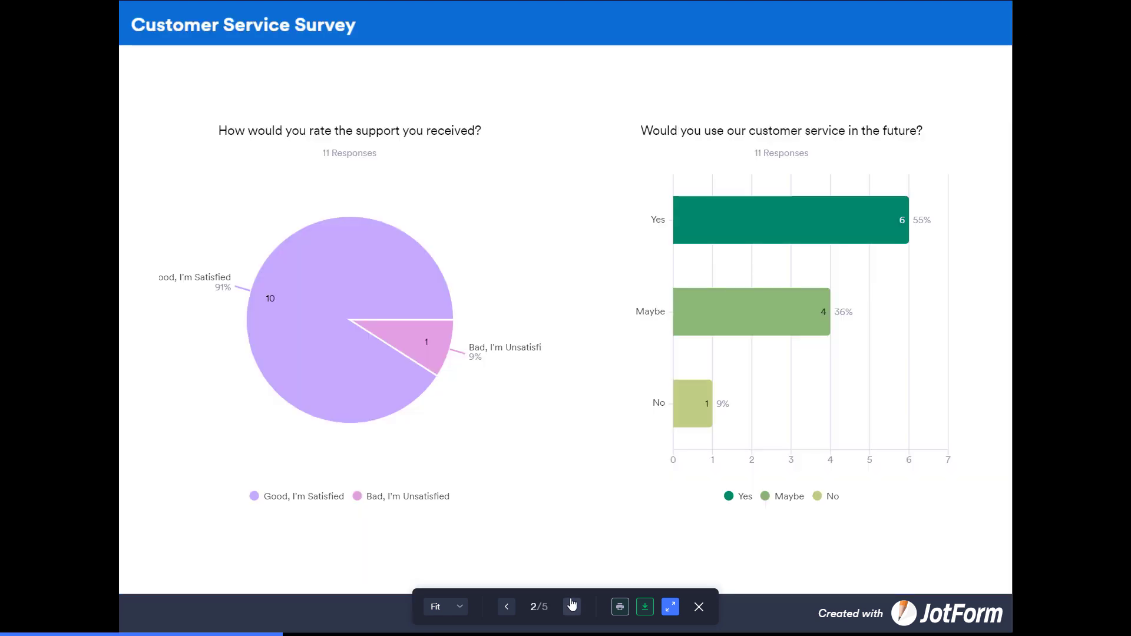
{"action": "left_click", "coordinate": [572, 605]}
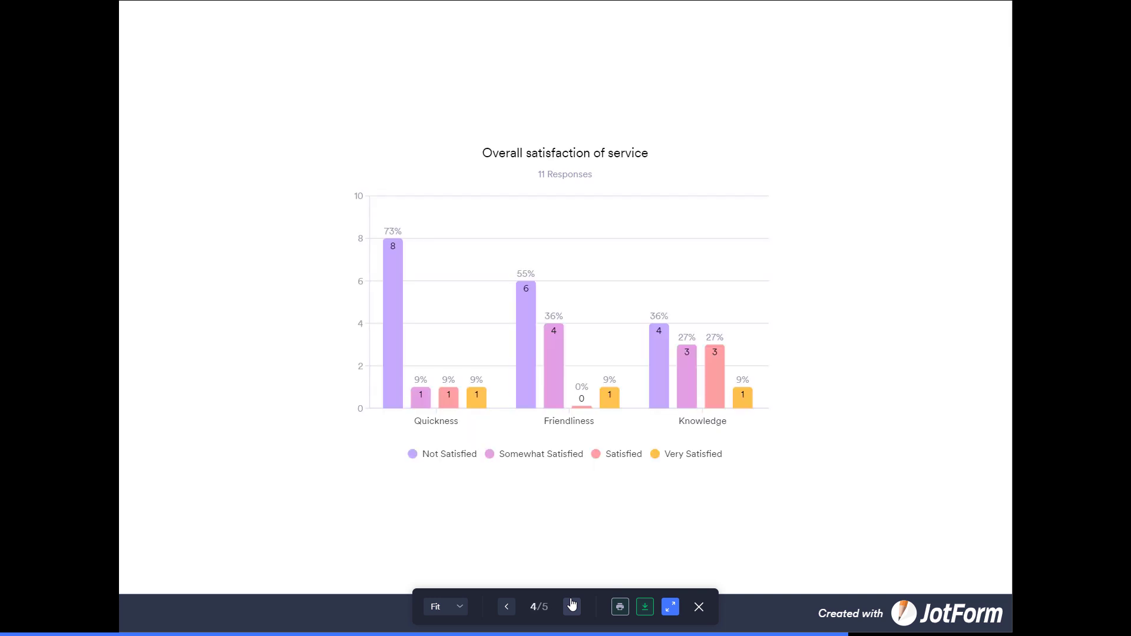
{"action": "left_click", "coordinate": [572, 606]}
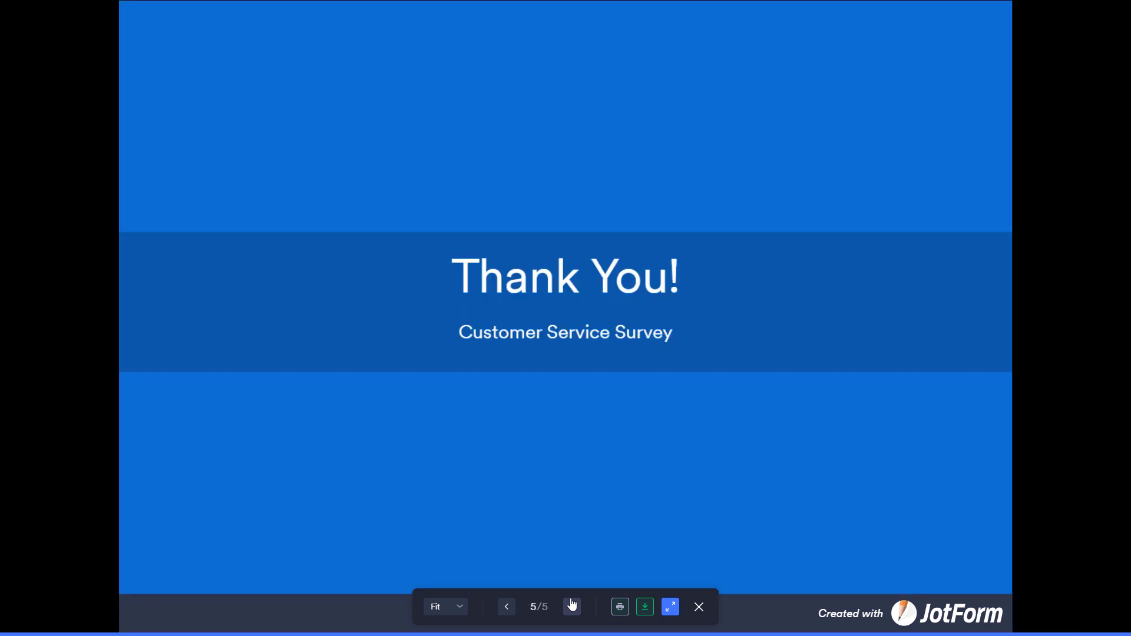
{"action": "left_click", "coordinate": [698, 607]}
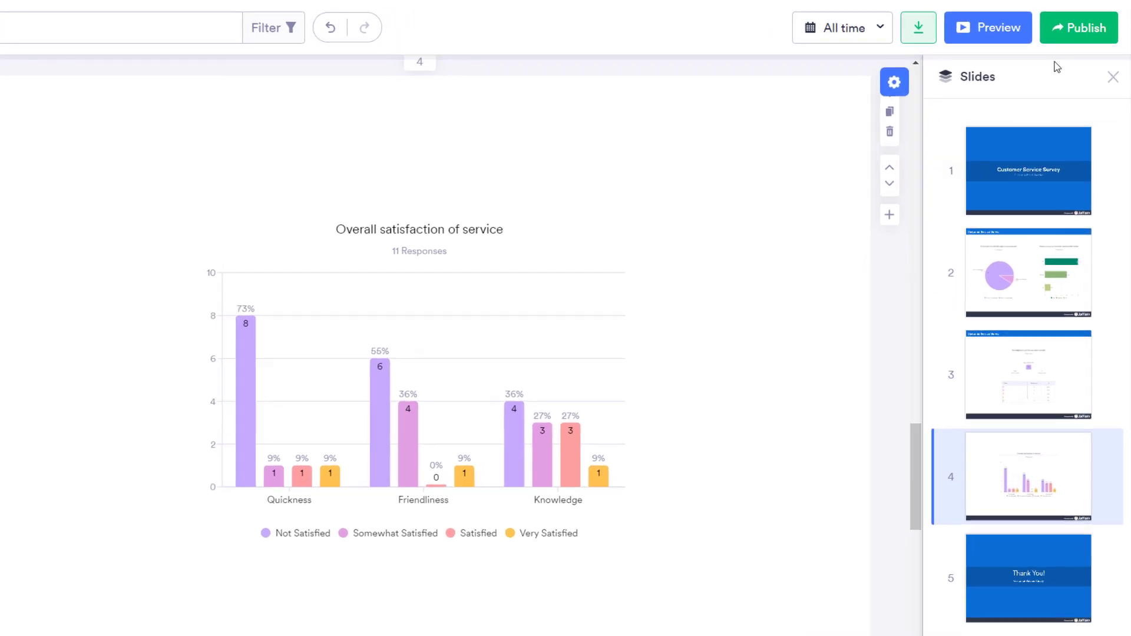
- Publish the presentation and copy its private share link to the clipboard
{"action": "left_click", "coordinate": [1081, 27]}
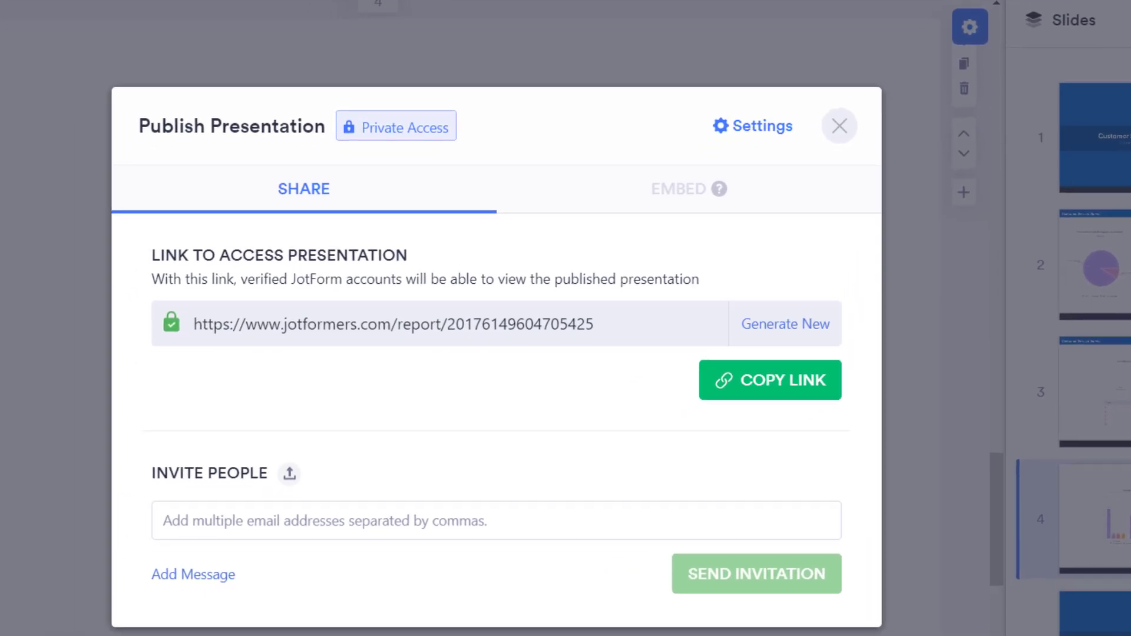
{"action": "left_click", "coordinate": [771, 380]}
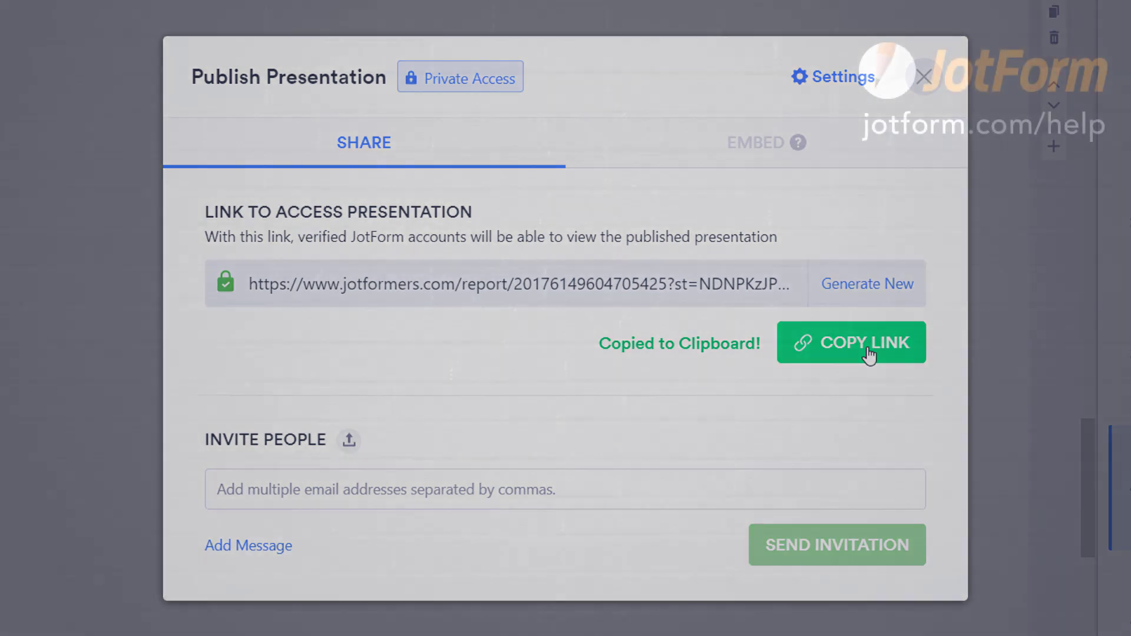